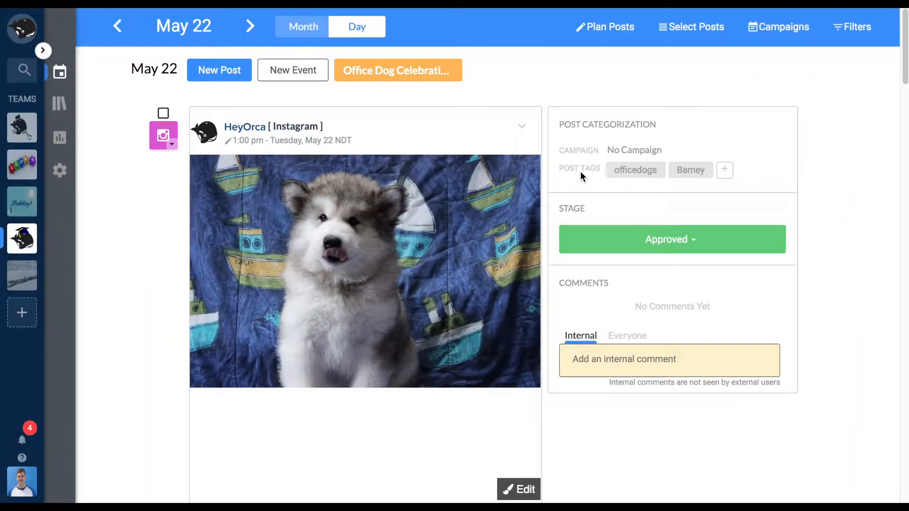
{"action": "mouse_move", "coordinate": [634, 169]}
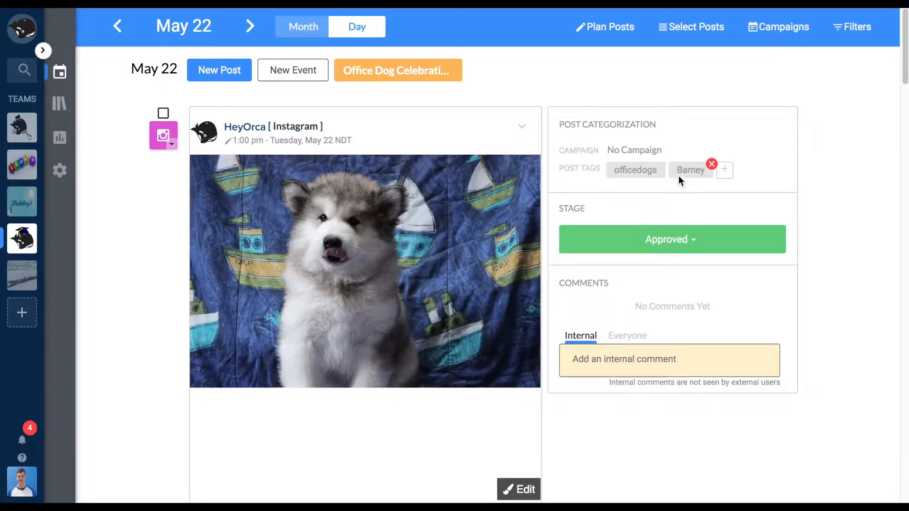
{"action": "mouse_move", "coordinate": [817, 249]}
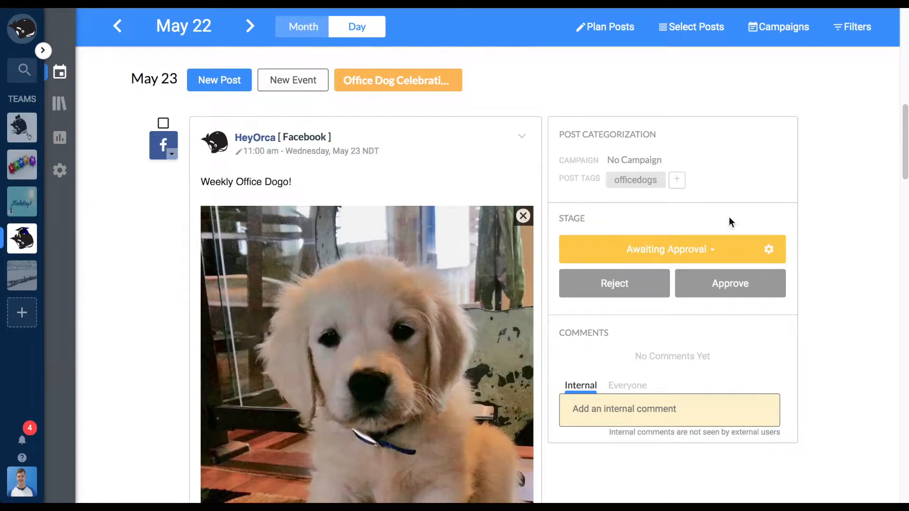
Step: Add the officedogs tag to the May 24 Twitter post about Sadie and show the full May month
{"action": "left_click", "coordinate": [676, 180]}
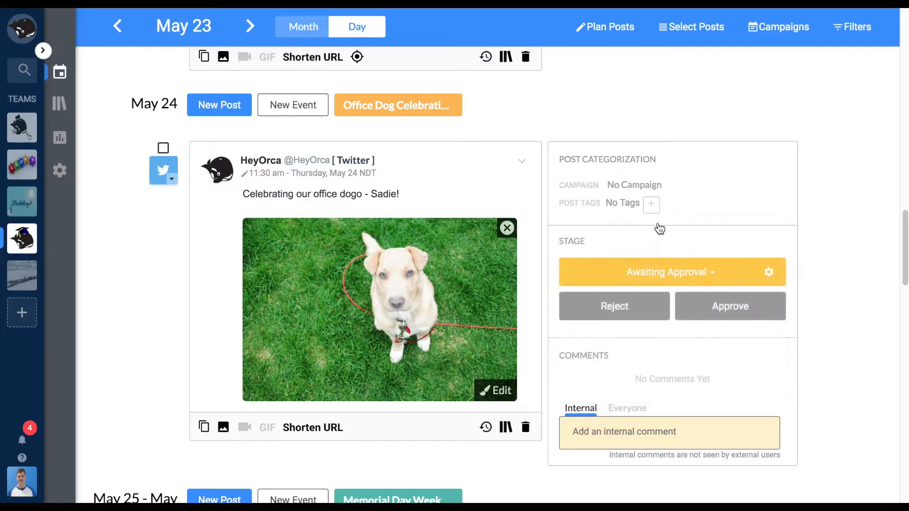
{"action": "left_click", "coordinate": [651, 204]}
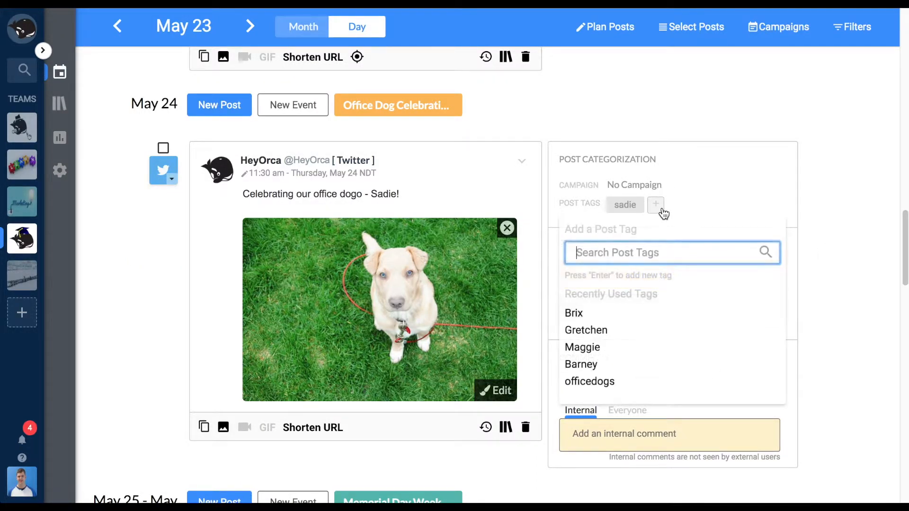
{"action": "type", "text": "off"}
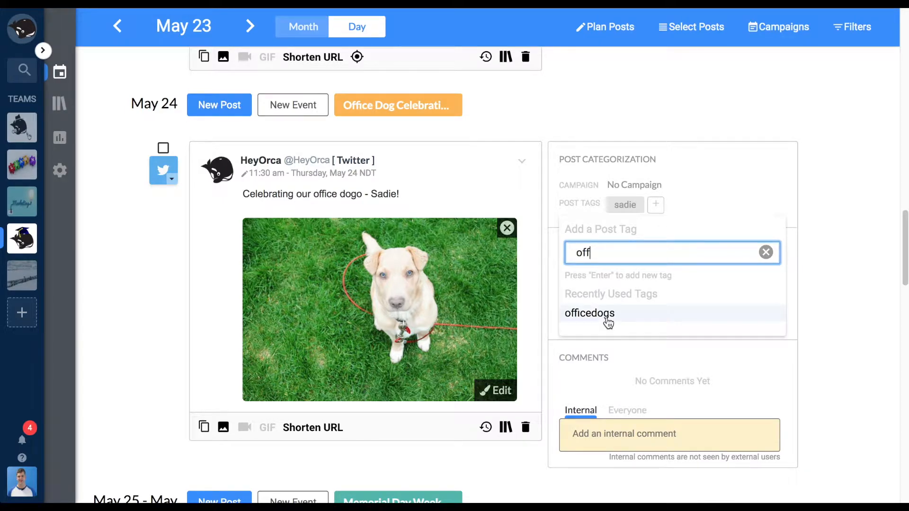
{"action": "left_click", "coordinate": [589, 314]}
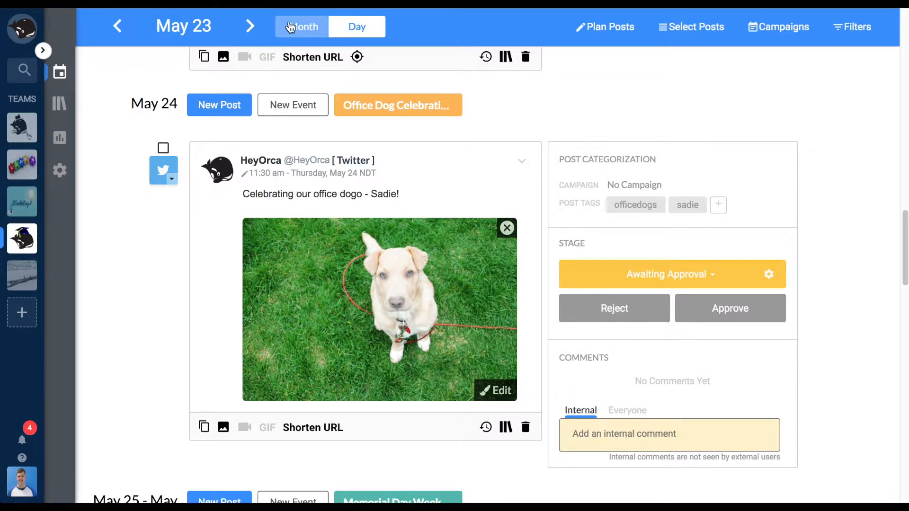
{"action": "left_click", "coordinate": [301, 26]}
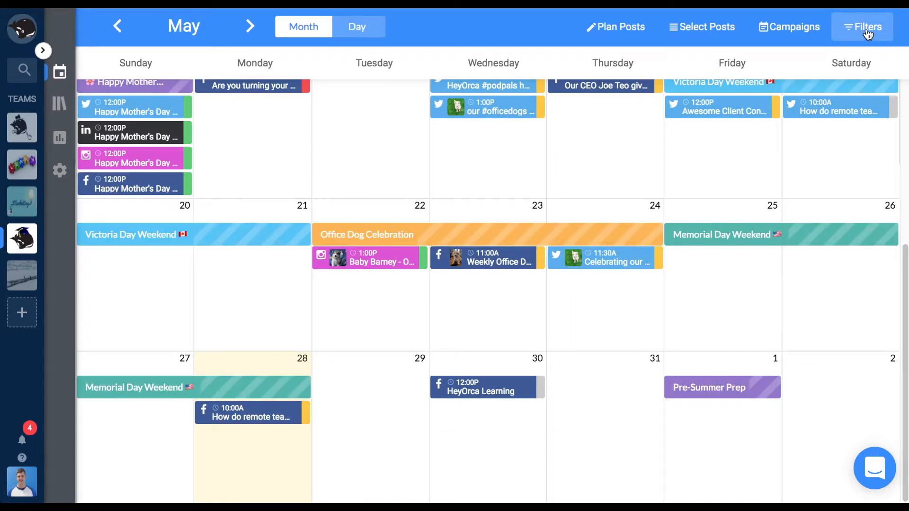
Step: Filter the May calendar to posts tagged officedogs
{"action": "left_click", "coordinate": [864, 27]}
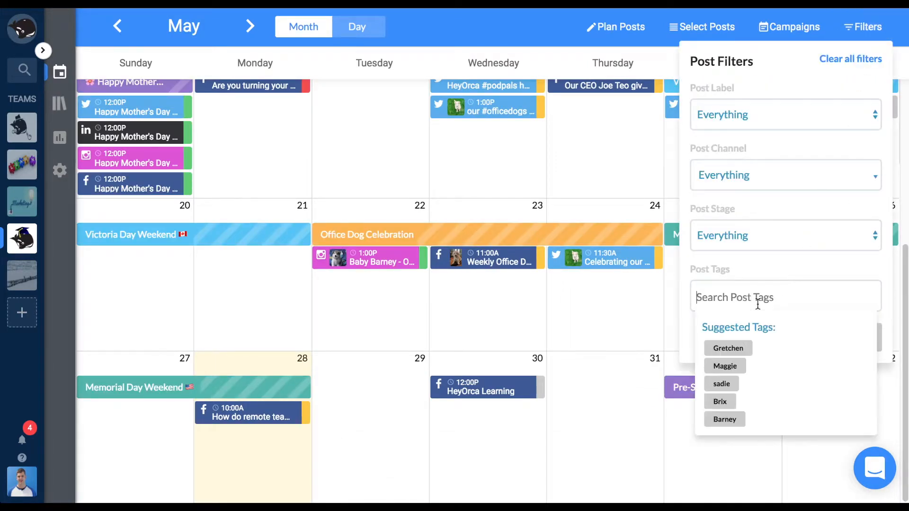
{"action": "type", "text": "Office"}
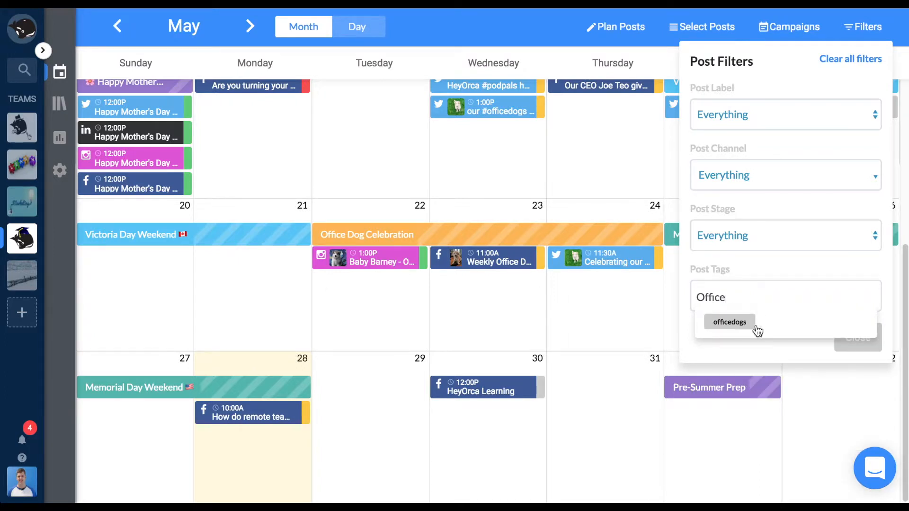
{"action": "left_click", "coordinate": [729, 322]}
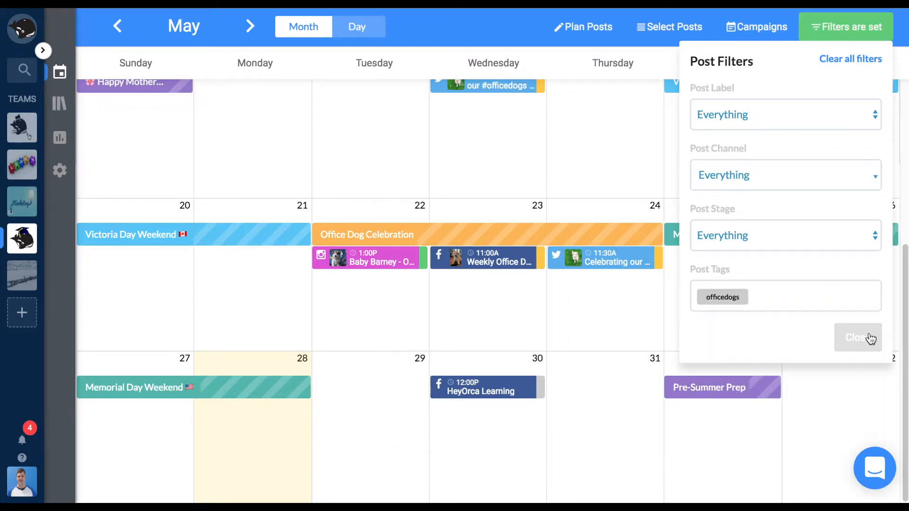
{"action": "left_click", "coordinate": [858, 337]}
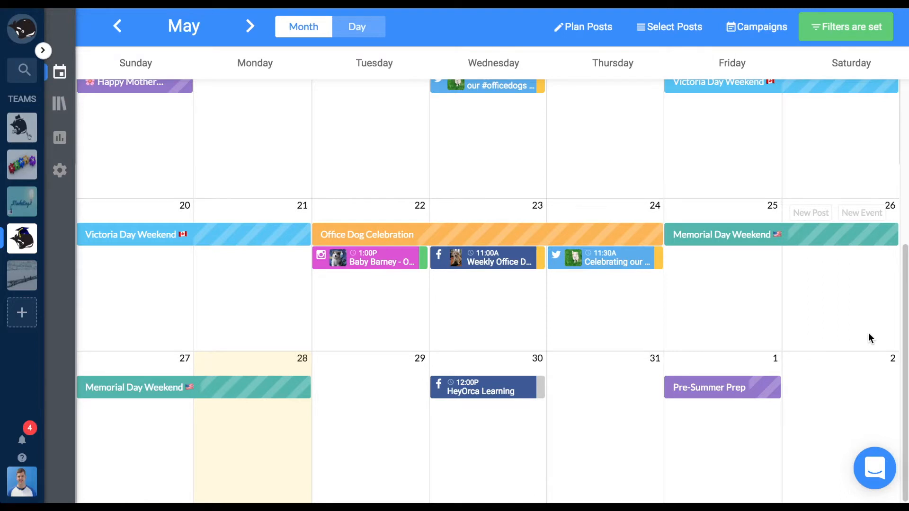
Step: Select all five filtered posts, create a shareable link and copy it
{"action": "left_click", "coordinate": [668, 26]}
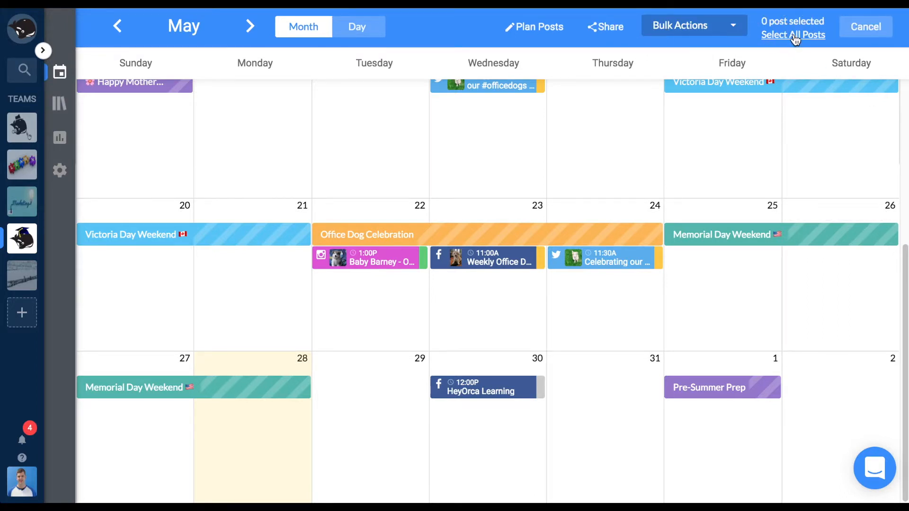
{"action": "left_click", "coordinate": [792, 35]}
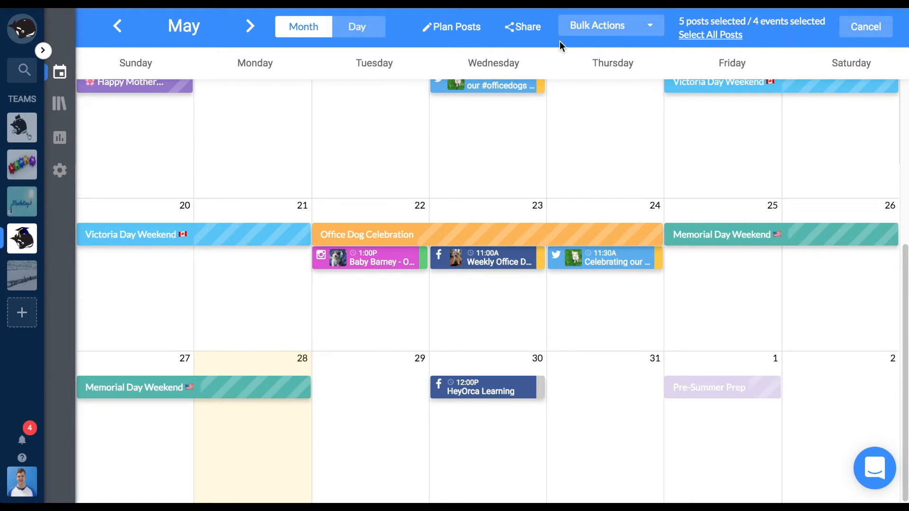
{"action": "left_click", "coordinate": [525, 26]}
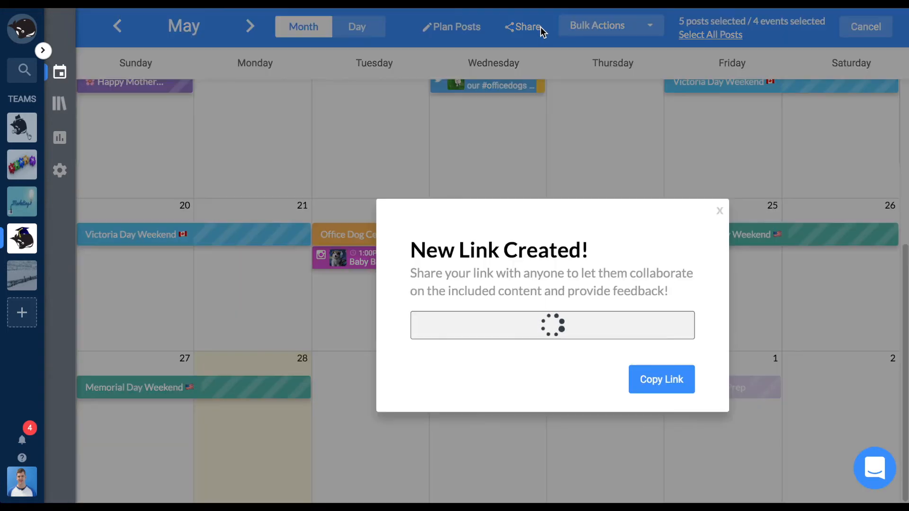
{"action": "left_click", "coordinate": [661, 379]}
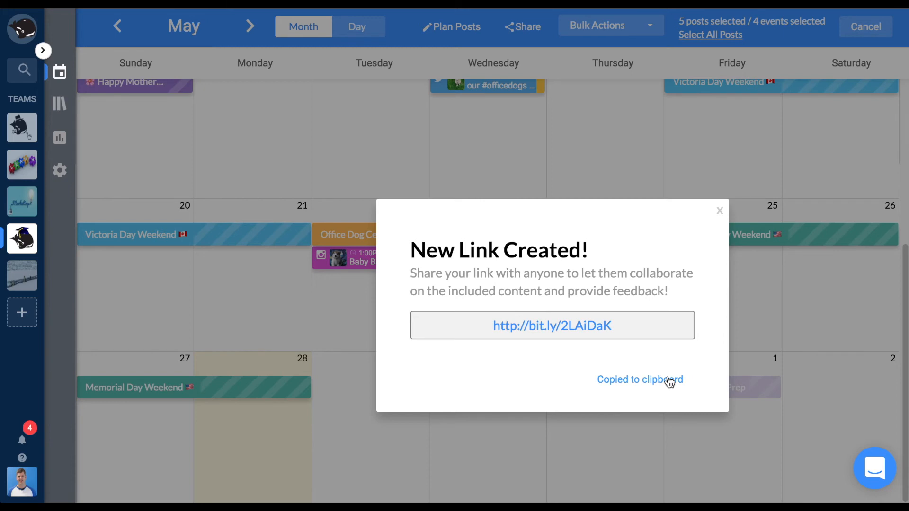